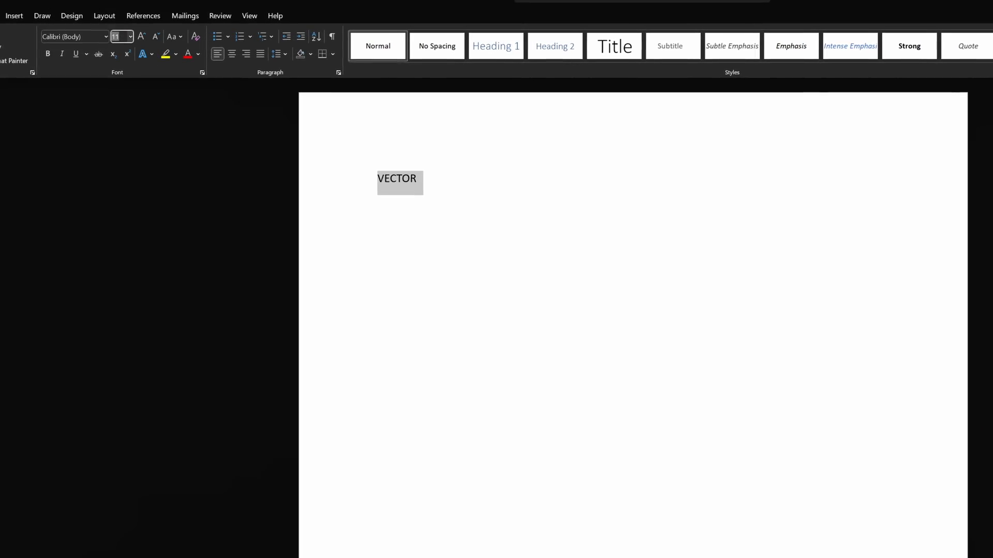
# - Set the selected word VECTOR to font size 400
pyautogui.write('400')
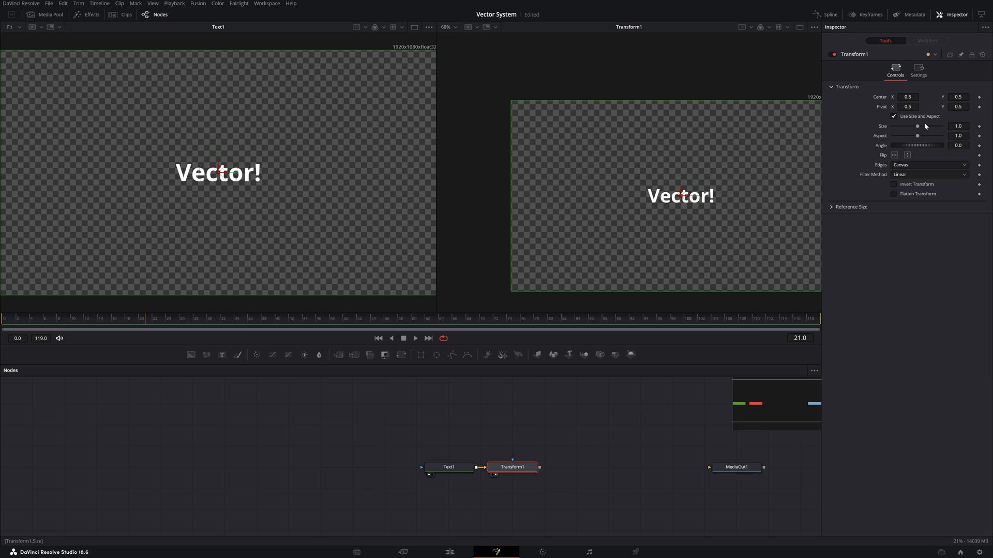
# - Scale the transformed Vector! text with the Transform Size slider to compare against the original
pyautogui.moveTo(919, 126); pyautogui.dragTo(942, 126)
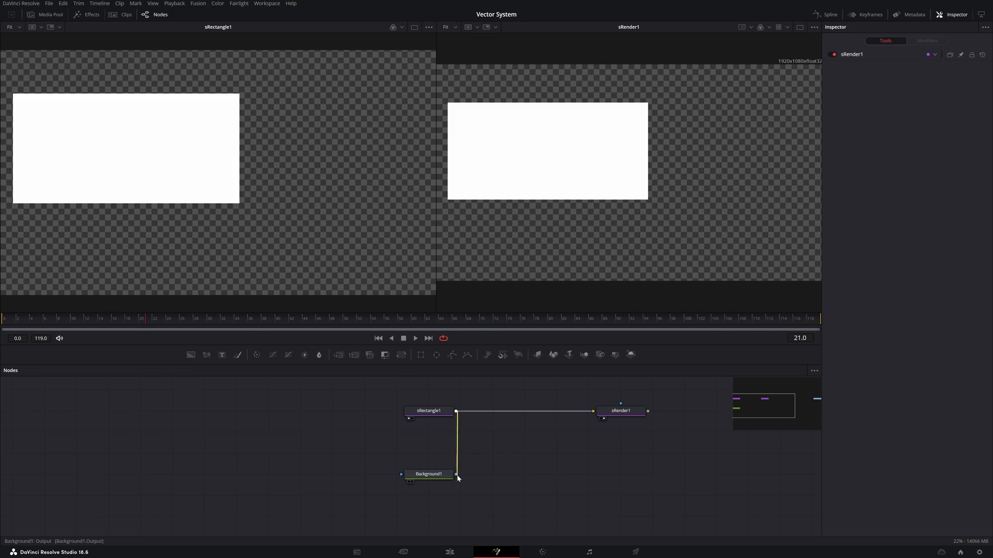
# - Insert Merge1 combining Background1 with the rendered rectangle and place it after sRender1
pyautogui.click(428, 411)
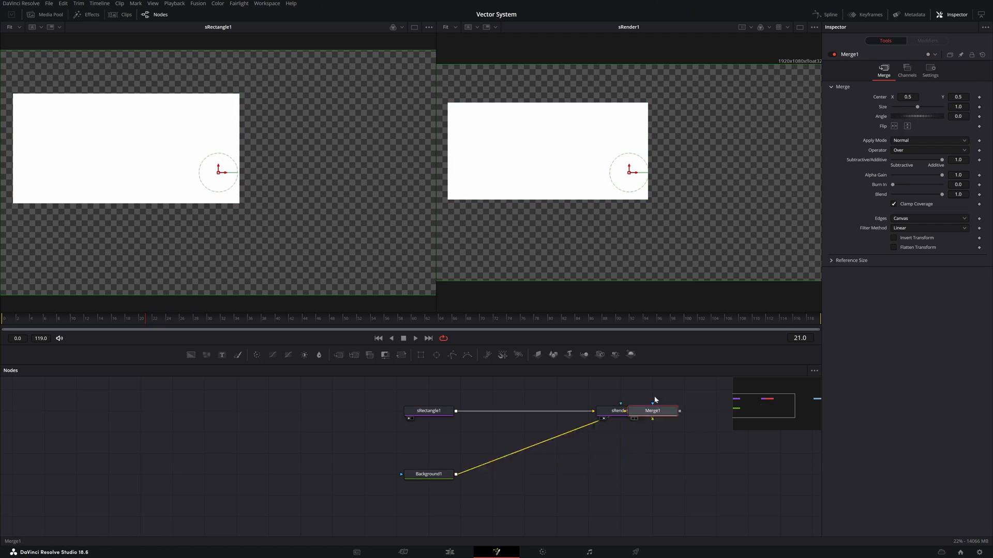
pyautogui.moveTo(653, 411); pyautogui.dragTo(621, 473)
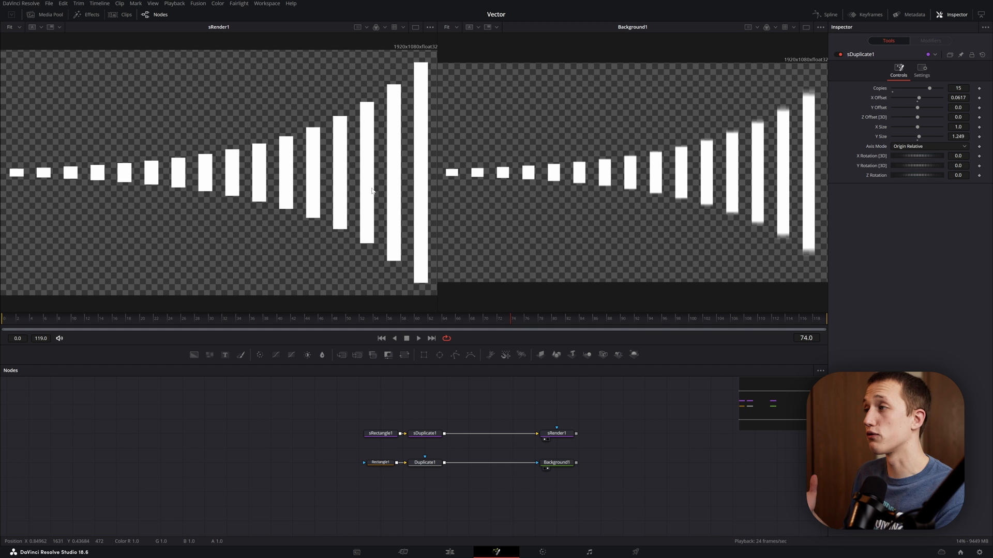
pyautogui.moveTo(597, 84)
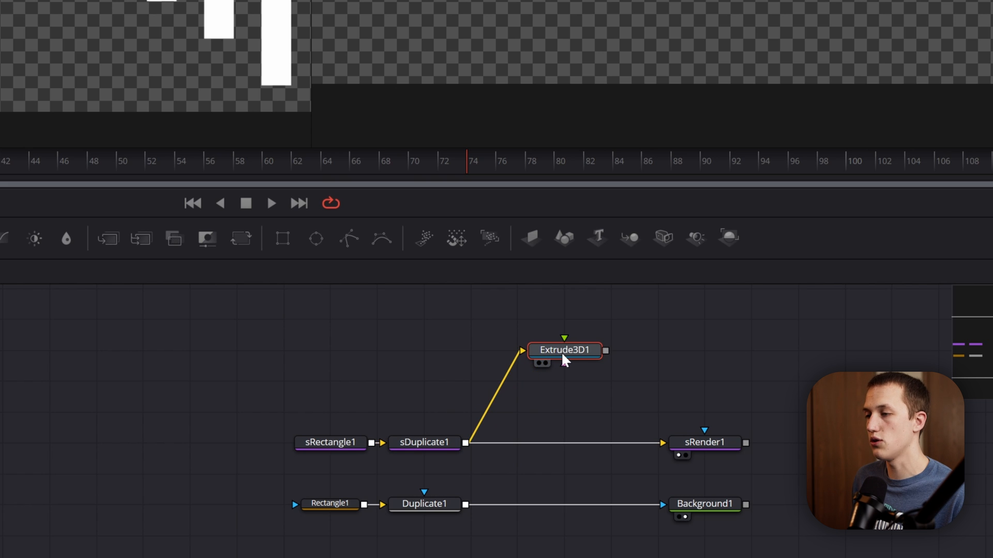
# - View the Extrude3D1 bars and orbit them in the 3D viewer
pyautogui.doubleClick(564, 351)
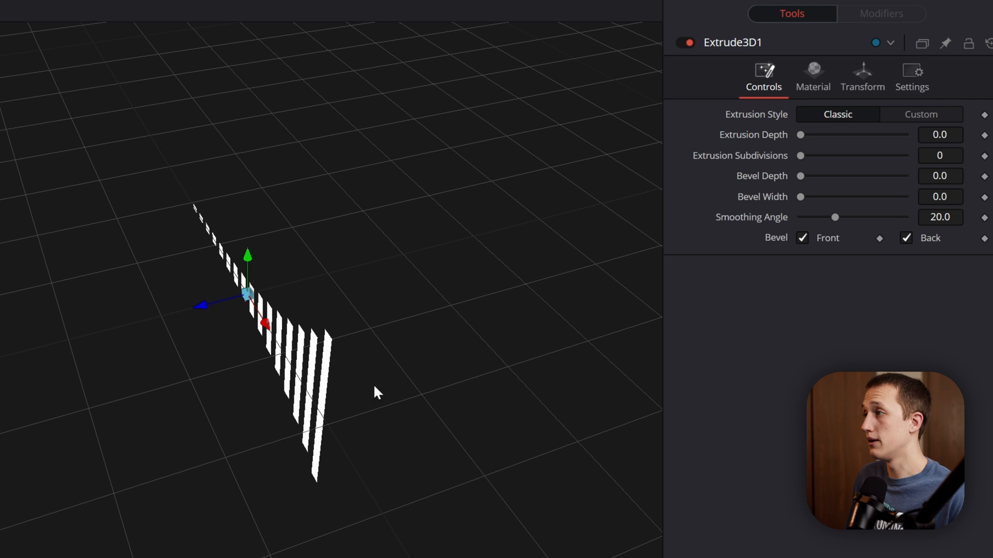
pyautogui.moveTo(800, 135); pyautogui.dragTo(832, 134)
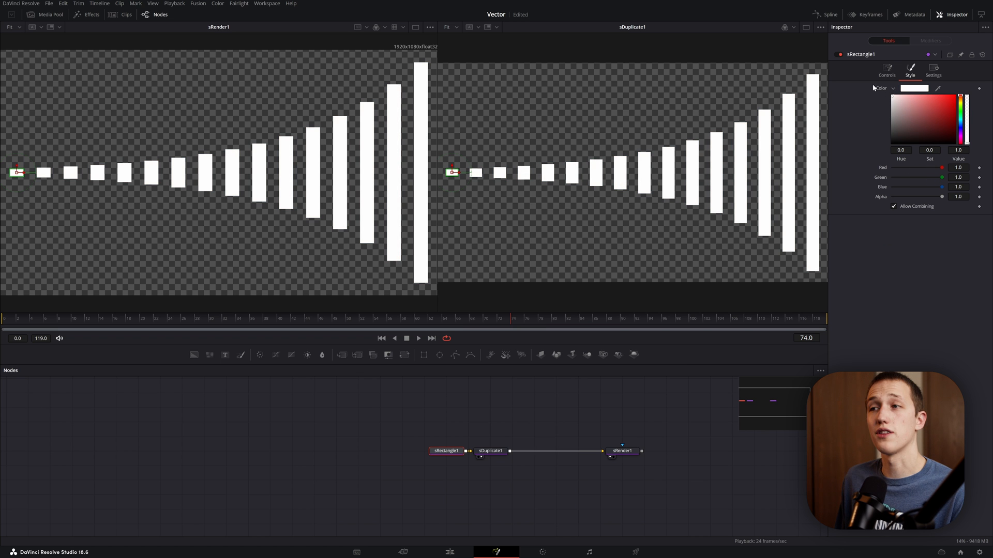
# - Add a black Background1 node and connect sRender1's output into it
pyautogui.click(577, 451)
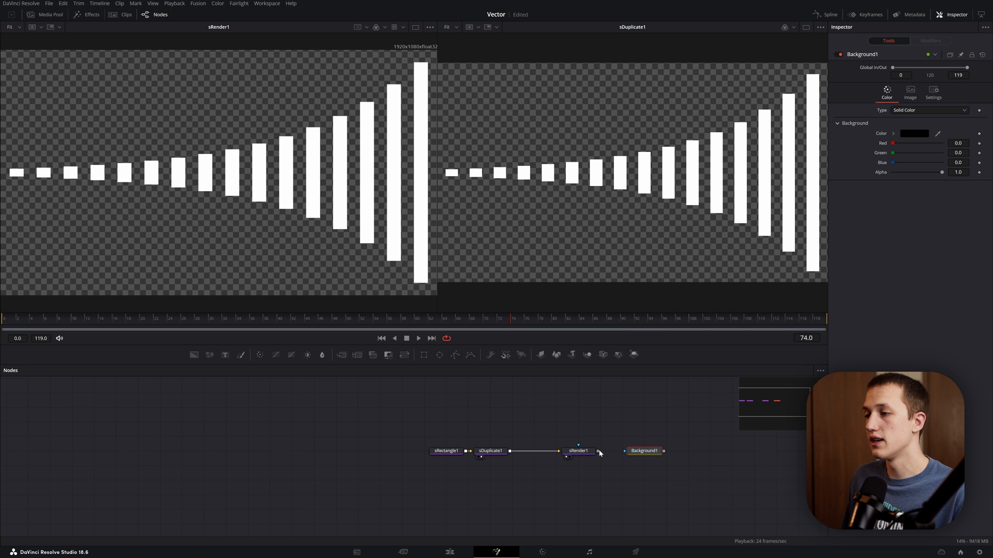
pyautogui.click(645, 451)
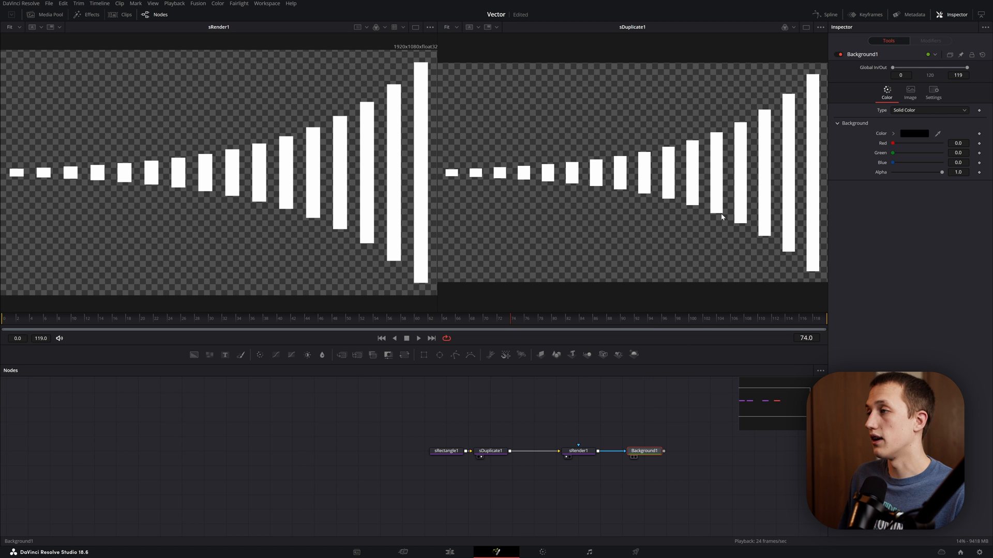
pyautogui.click(929, 109)
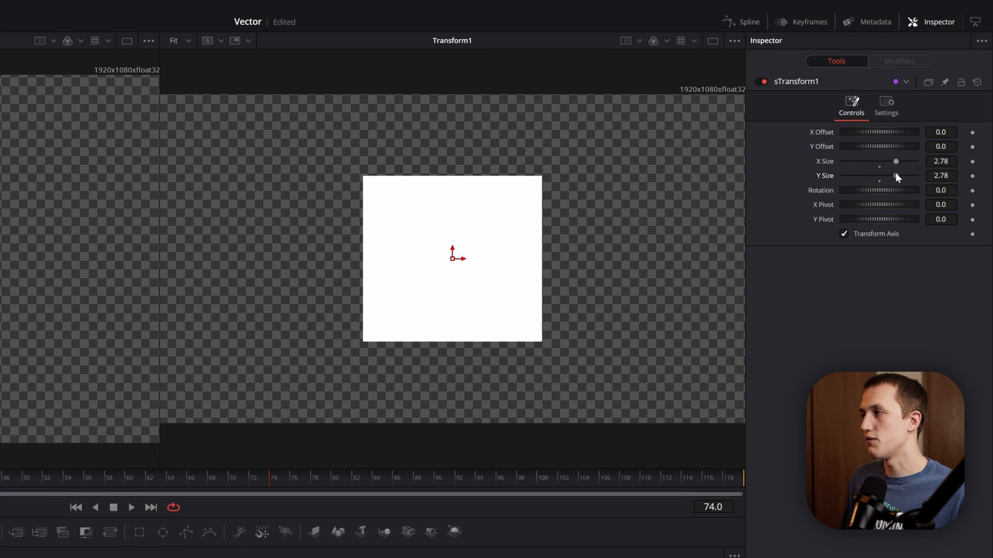
# - Scale the white square up and down with the vector sTransform and pixel Transform1 sizes
pyautogui.moveTo(880, 176); pyautogui.dragTo(883, 176)
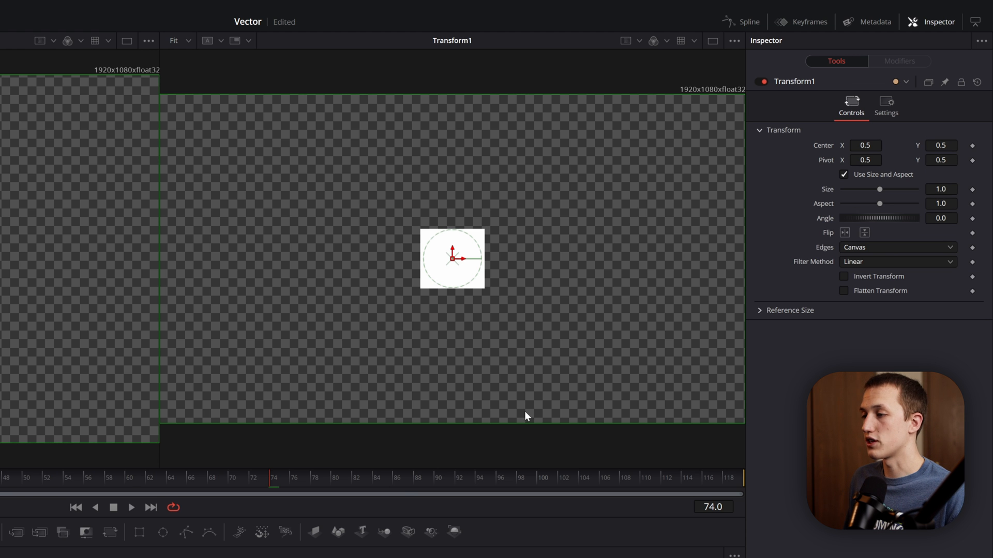
pyautogui.moveTo(879, 189); pyautogui.dragTo(877, 193)
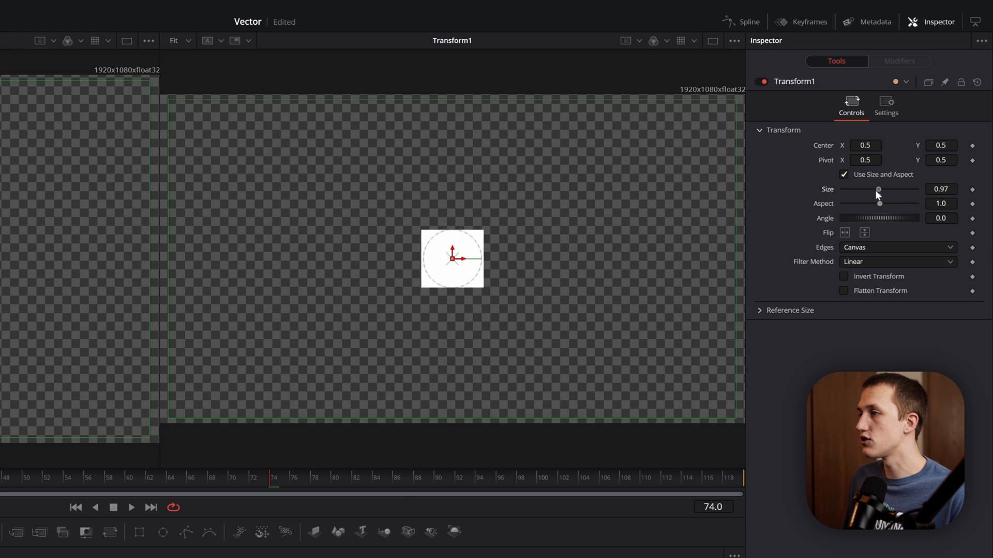
pyautogui.moveTo(878, 192); pyautogui.dragTo(892, 191)
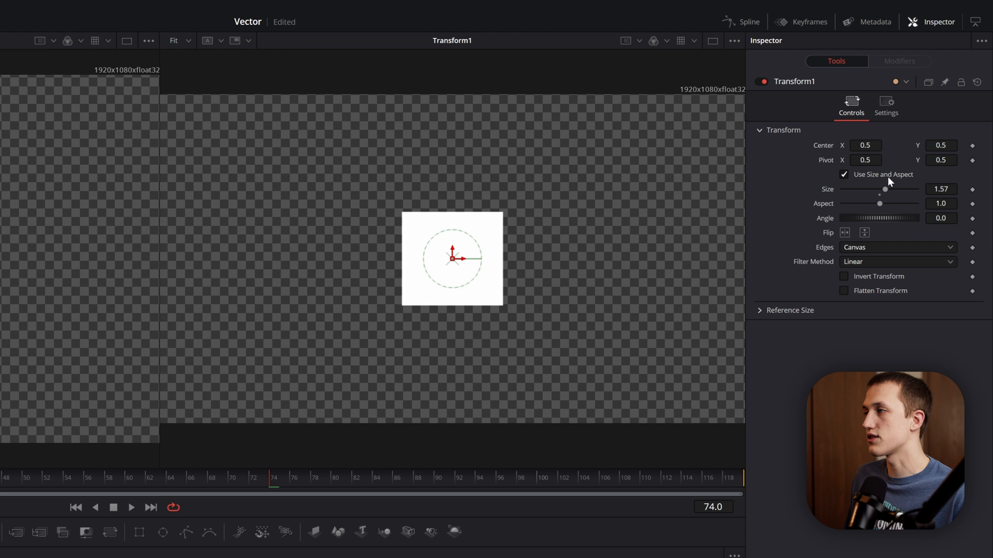
# - Disable Use Size and Aspect on Transform1 and stretch the square into a tall 0.89 by 2.4 bar
pyautogui.click(843, 175)
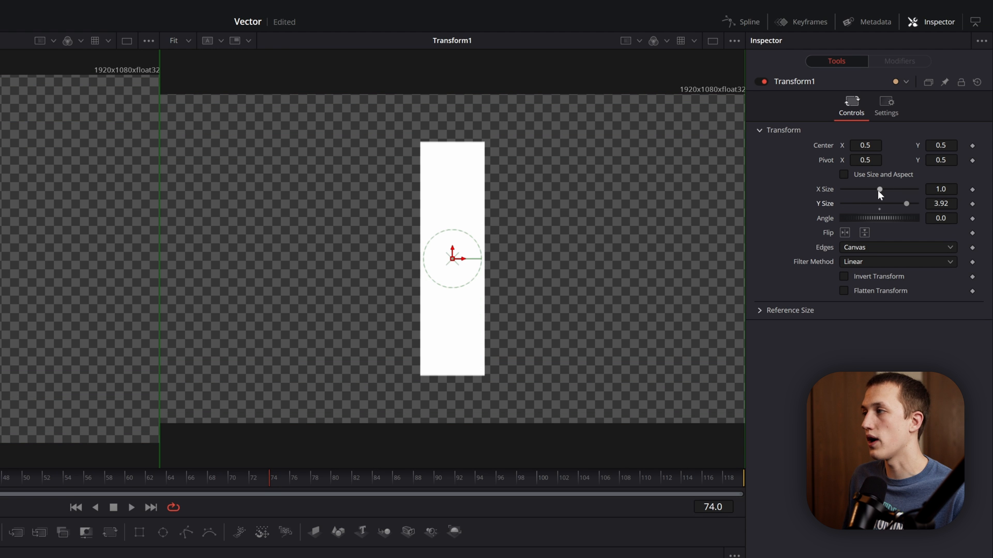
pyautogui.moveTo(906, 204); pyautogui.dragTo(892, 204)
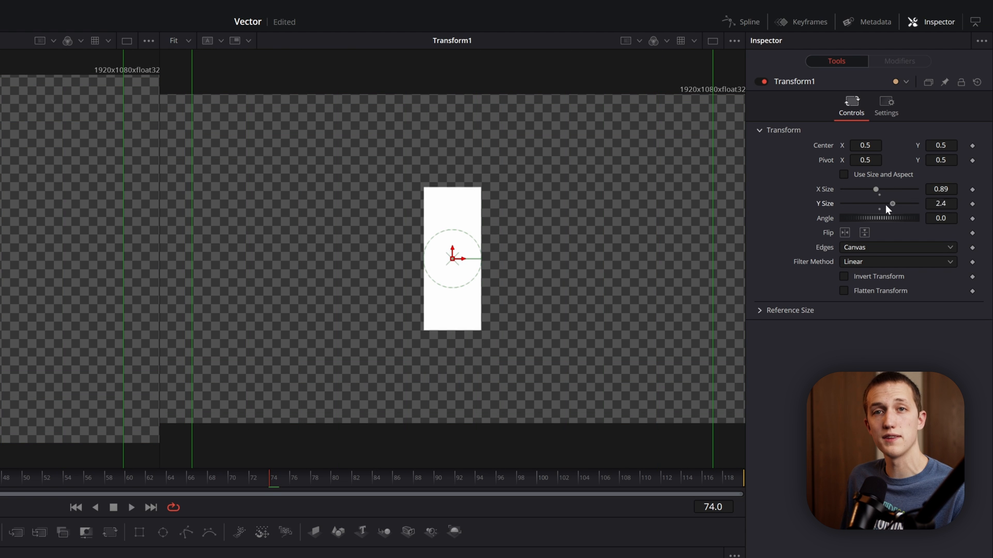